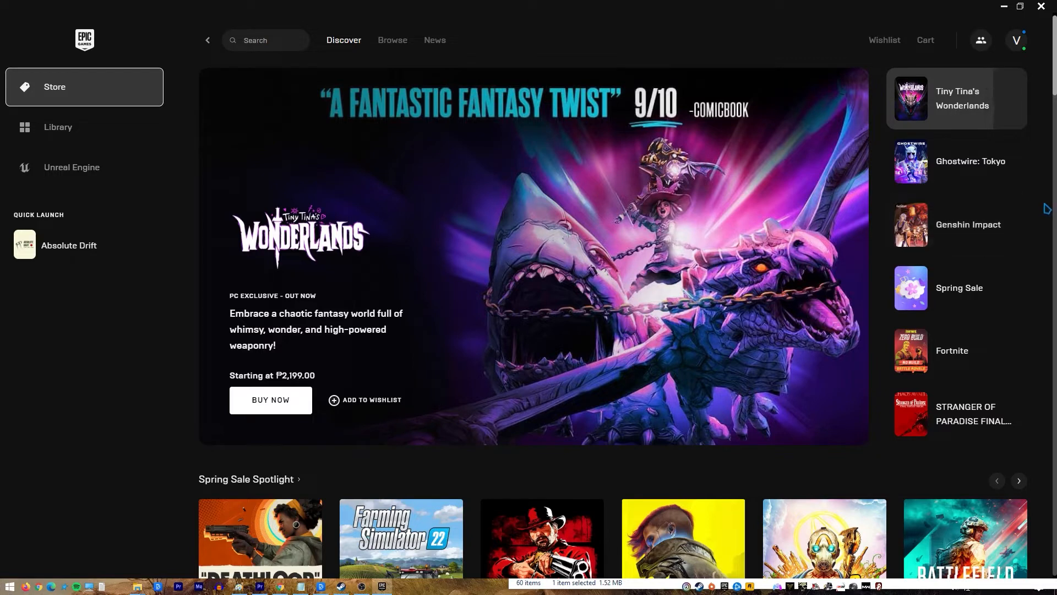
- Scroll the NBA 2K21 store page past Ratings to the Minimum and Recommended Windows specifications
{"action": "scroll", "scroll_direction": "down", "scroll_amount": 3}
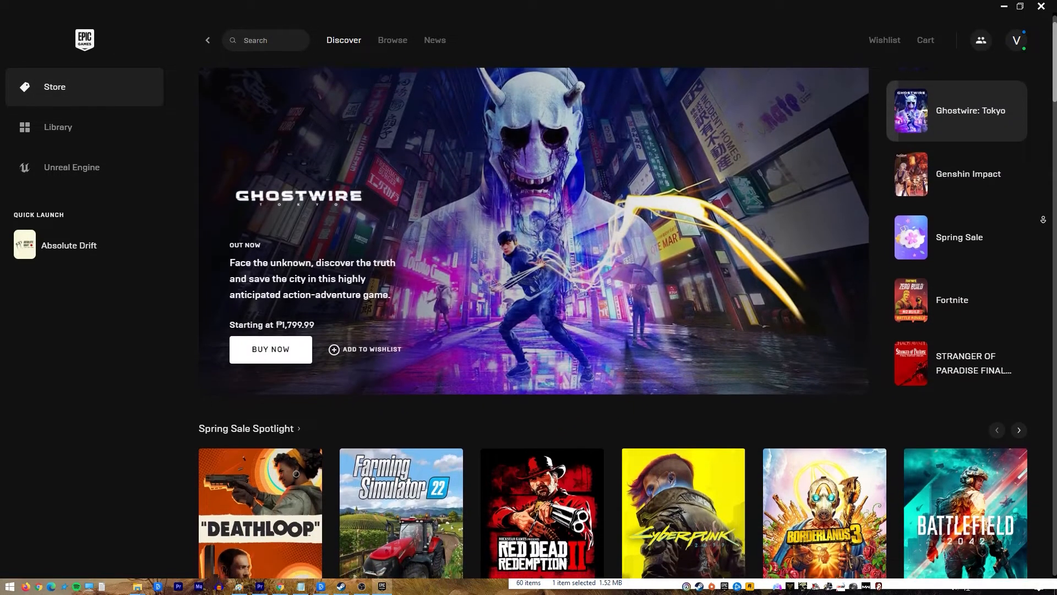
{"action": "scroll", "scroll_direction": "down", "scroll_amount": 3}
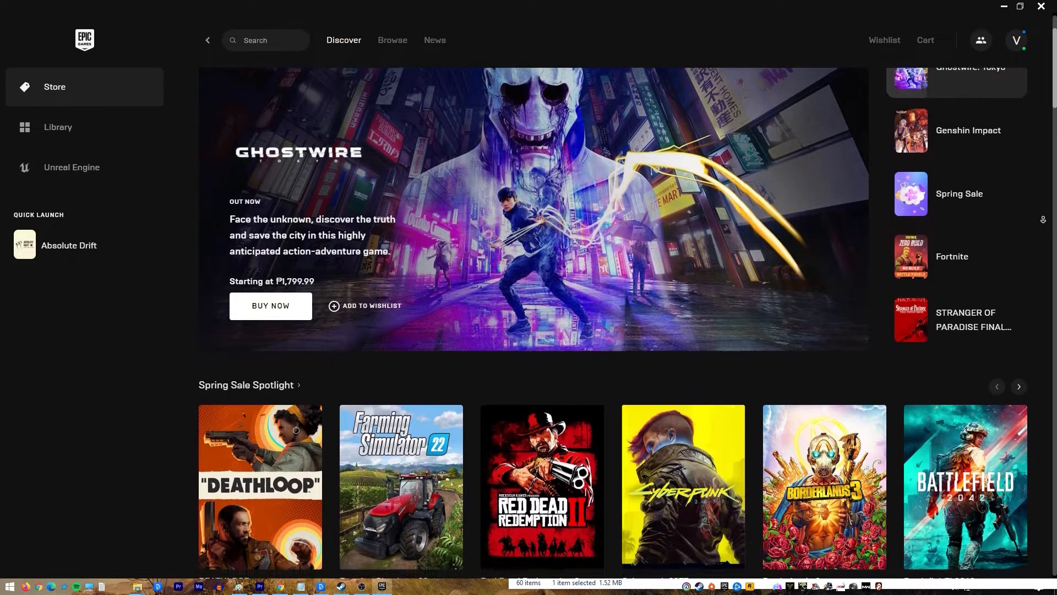
{"action": "scroll", "scroll_direction": "down", "scroll_amount": 3}
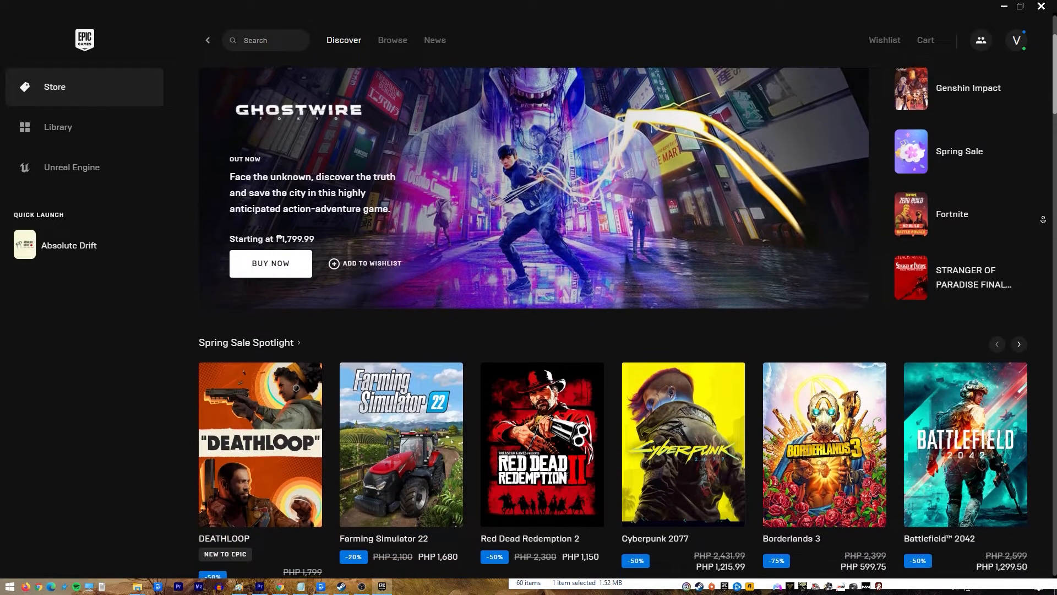
{"action": "scroll", "scroll_direction": "down", "scroll_amount": 3}
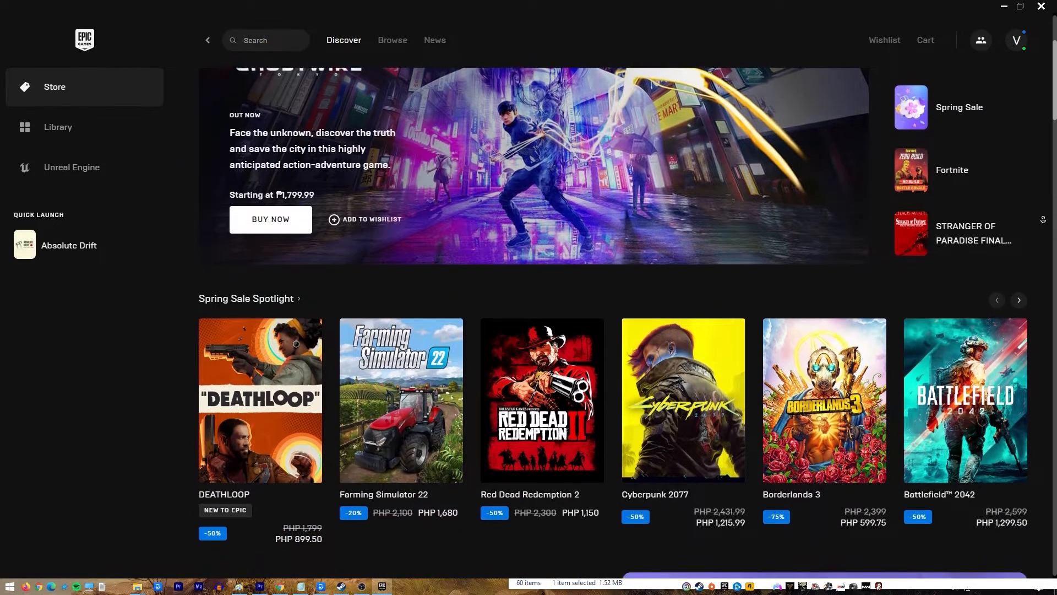
{"action": "scroll", "scroll_direction": "down", "scroll_amount": 3}
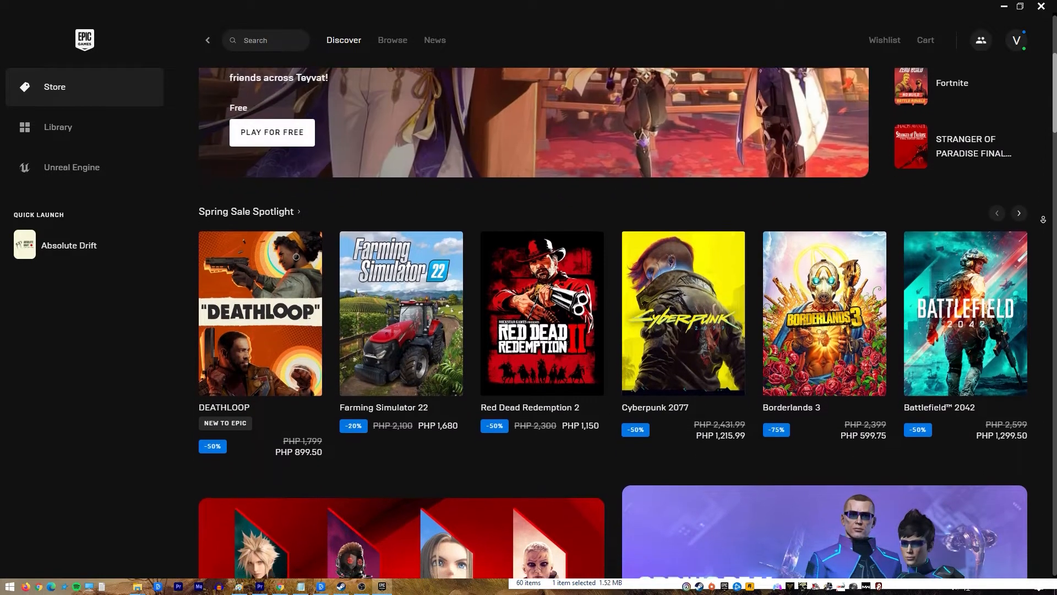
{"action": "scroll", "scroll_direction": "down", "scroll_amount": 3}
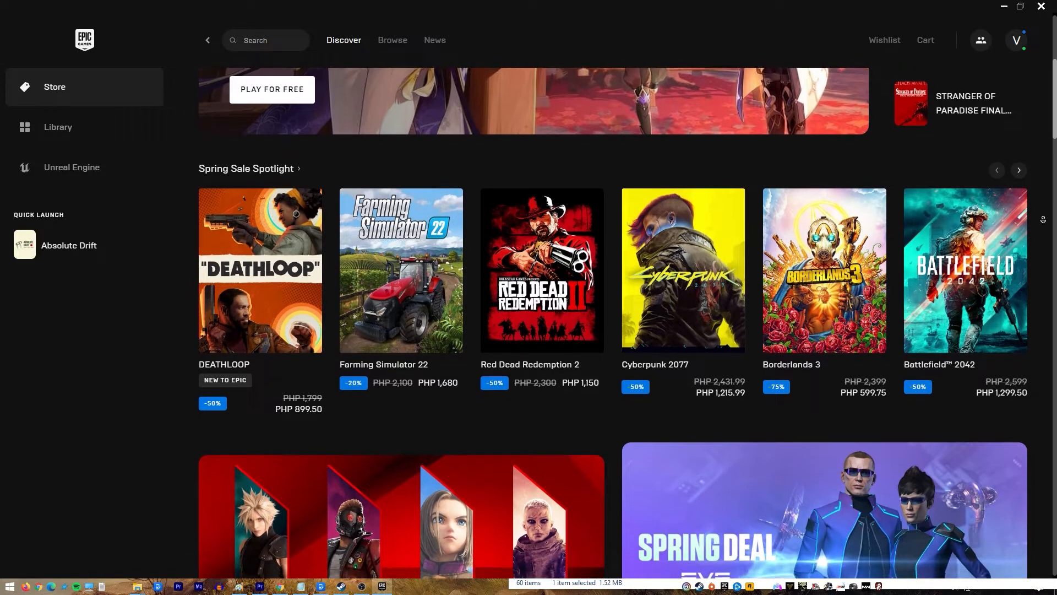
{"action": "scroll", "scroll_direction": "down", "scroll_amount": 3}
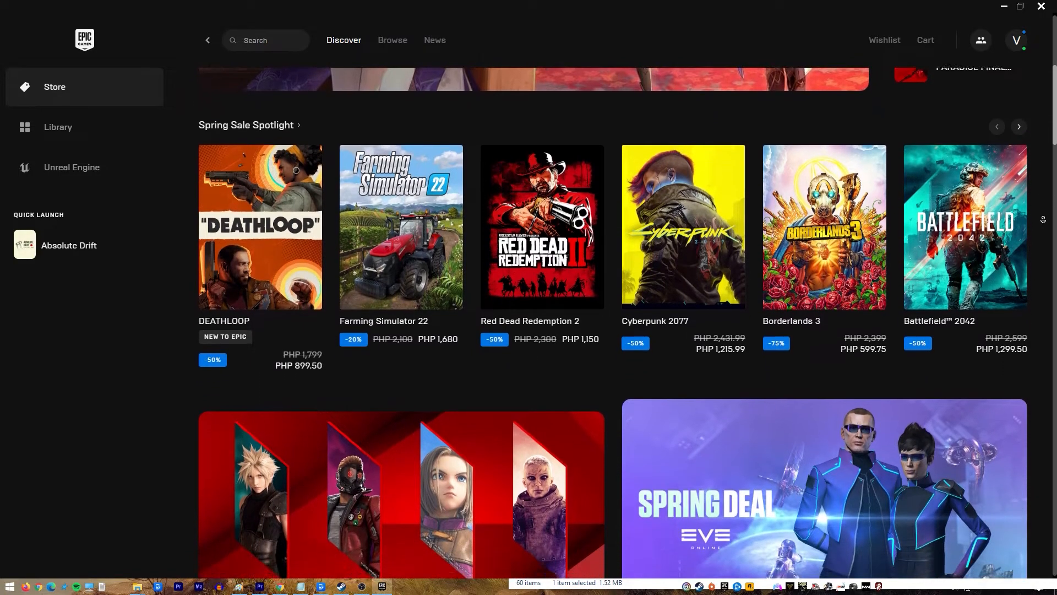
{"action": "scroll", "scroll_direction": "down", "scroll_amount": 3}
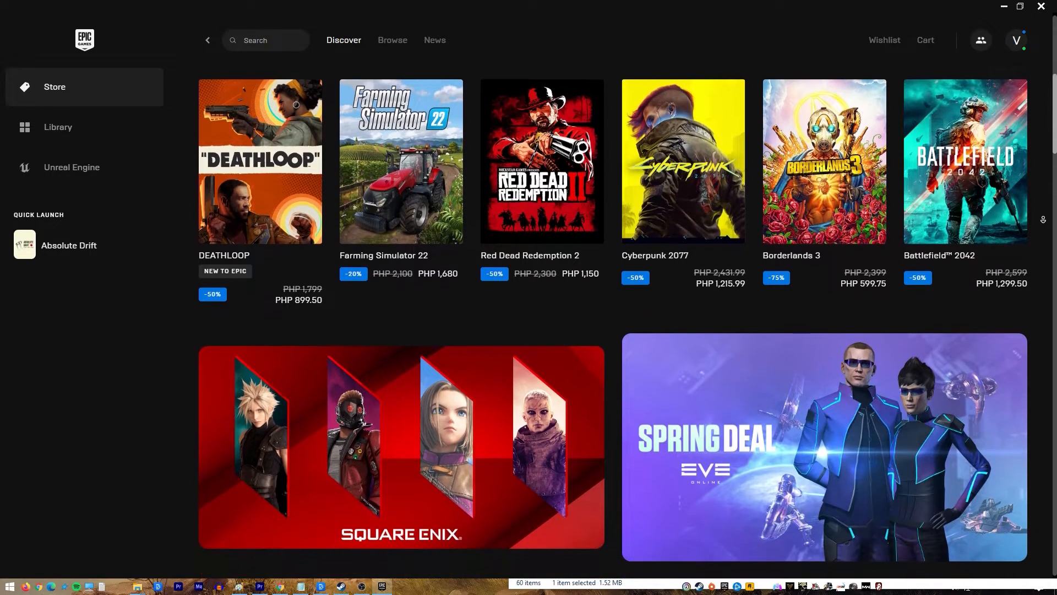
{"action": "scroll", "scroll_direction": "down", "scroll_amount": 3}
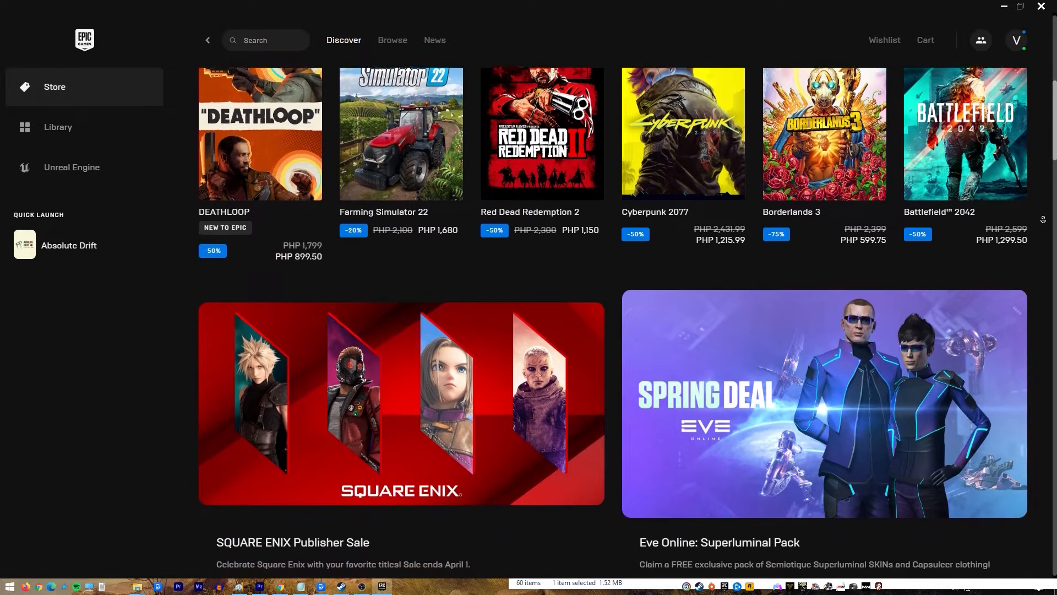
{"action": "scroll", "scroll_direction": "down", "scroll_amount": 3}
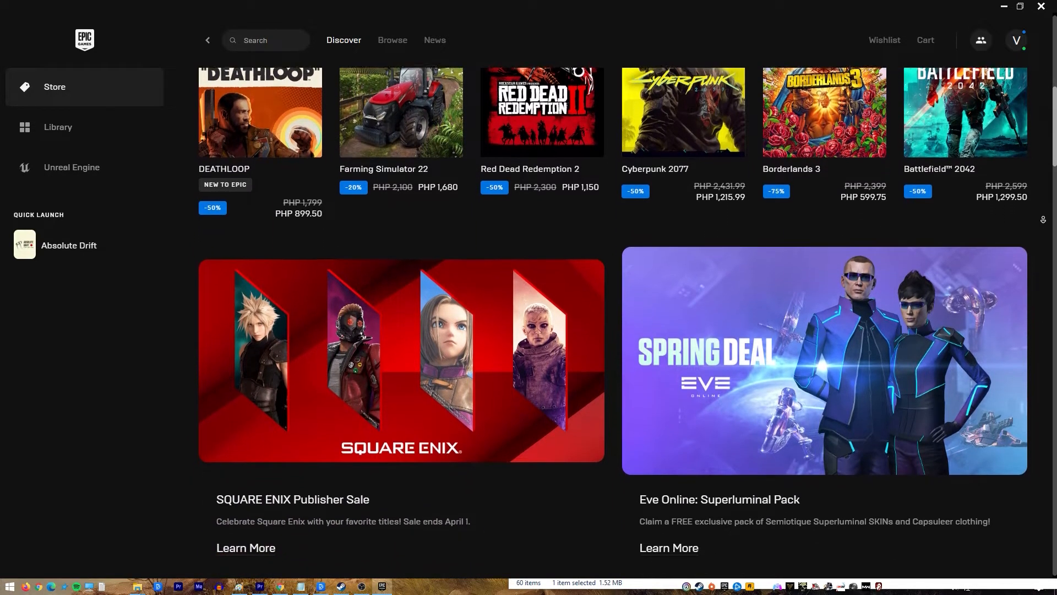
{"action": "scroll", "scroll_direction": "down", "scroll_amount": 3}
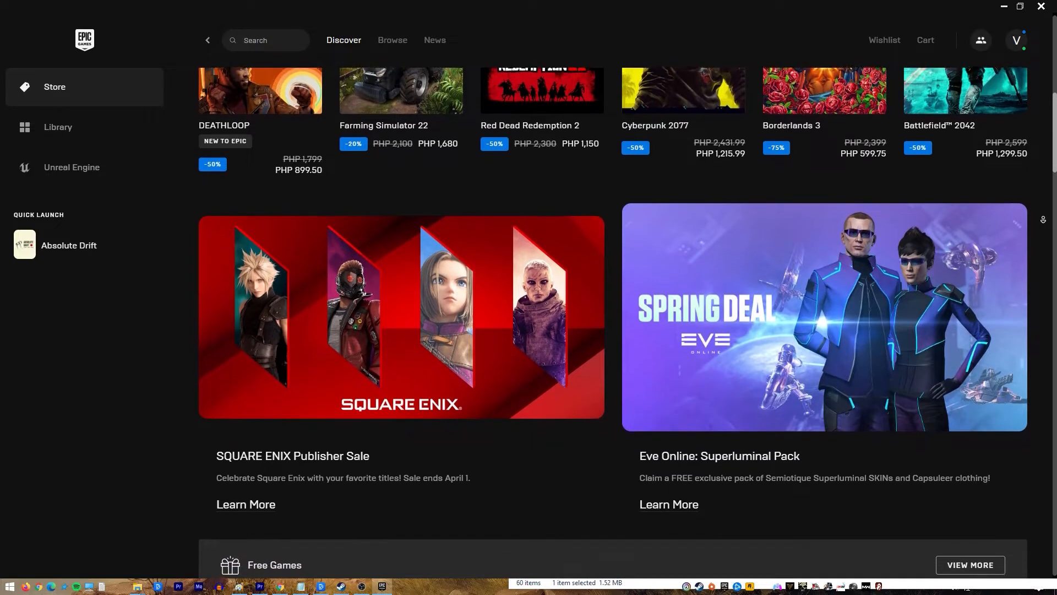
{"action": "scroll", "scroll_direction": "down", "scroll_amount": 3}
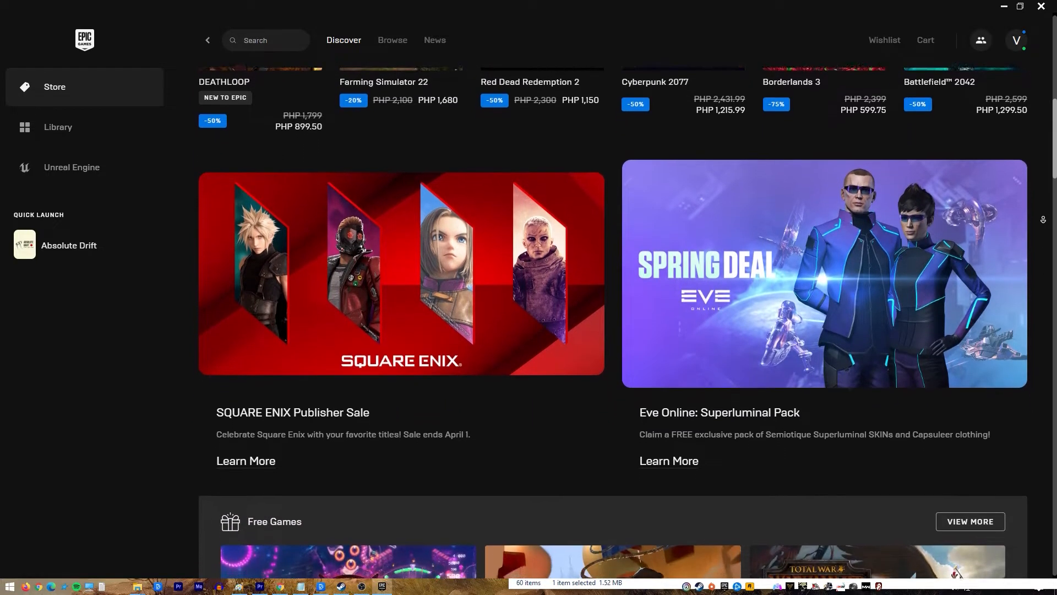
{"action": "scroll", "scroll_direction": "down", "scroll_amount": 3}
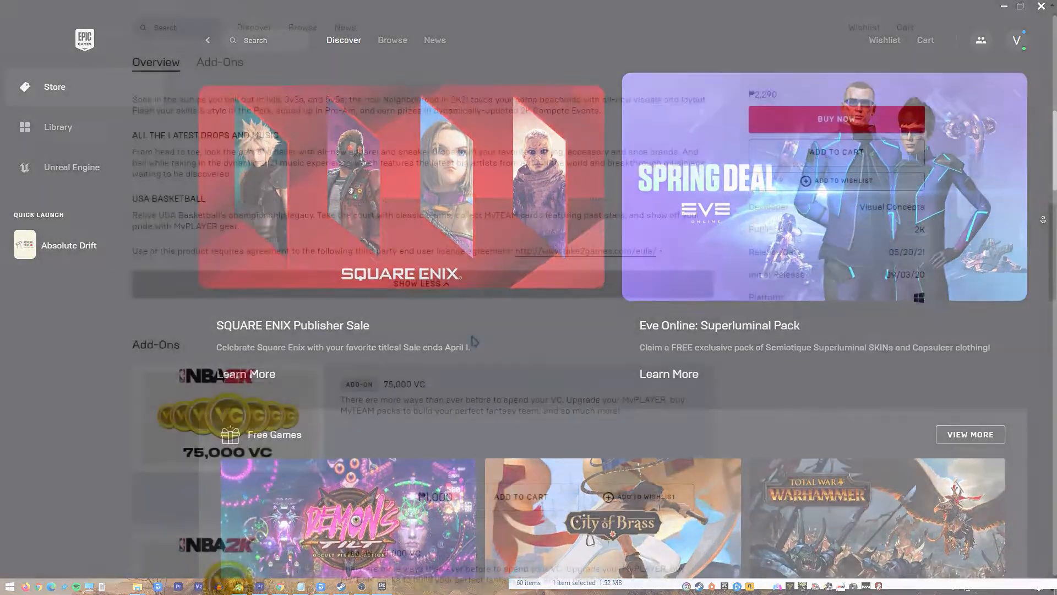
{"action": "scroll", "scroll_direction": "down", "scroll_amount": 3}
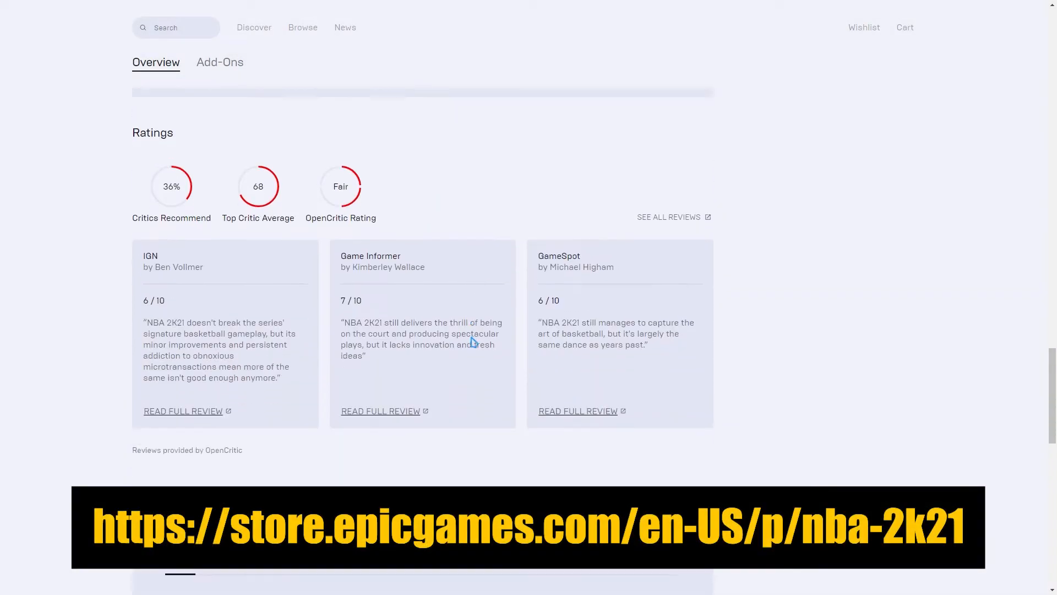
{"action": "scroll", "scroll_direction": "down", "scroll_amount": 3}
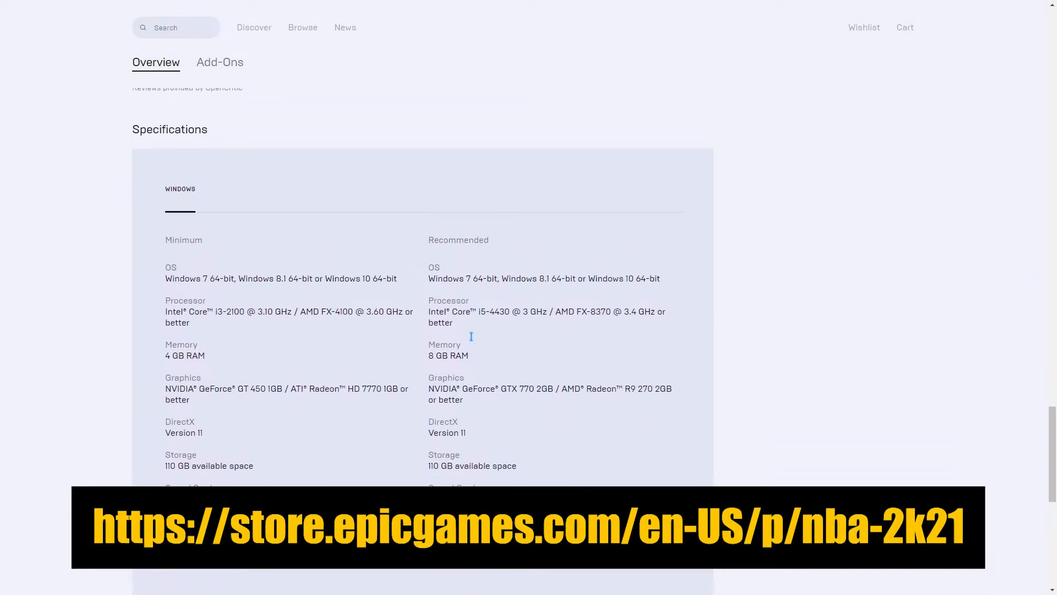
{"action": "scroll", "scroll_direction": "down", "scroll_amount": 3}
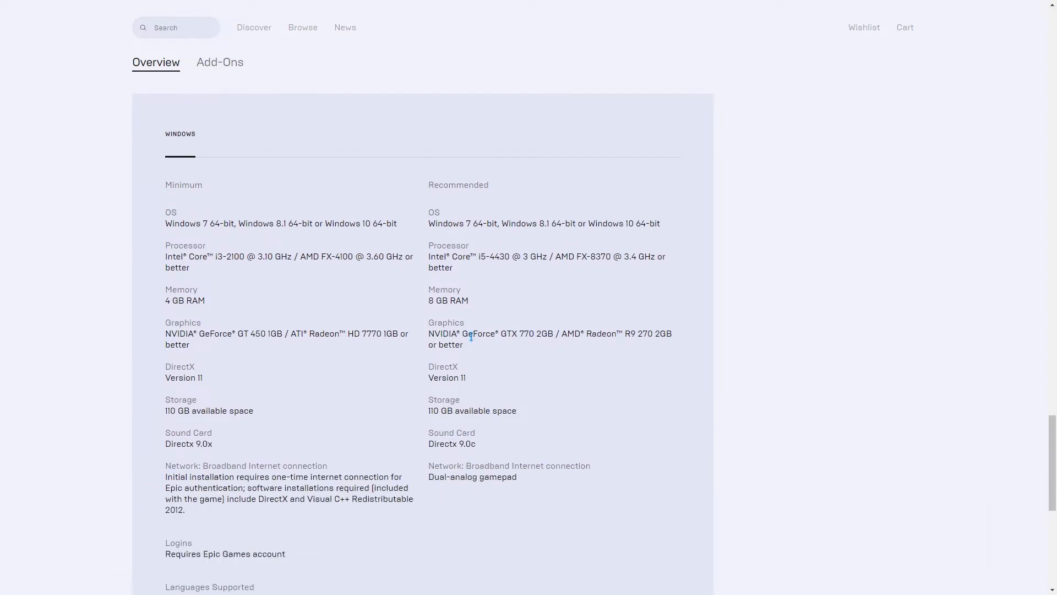
{"action": "scroll", "scroll_direction": "down", "scroll_amount": 3}
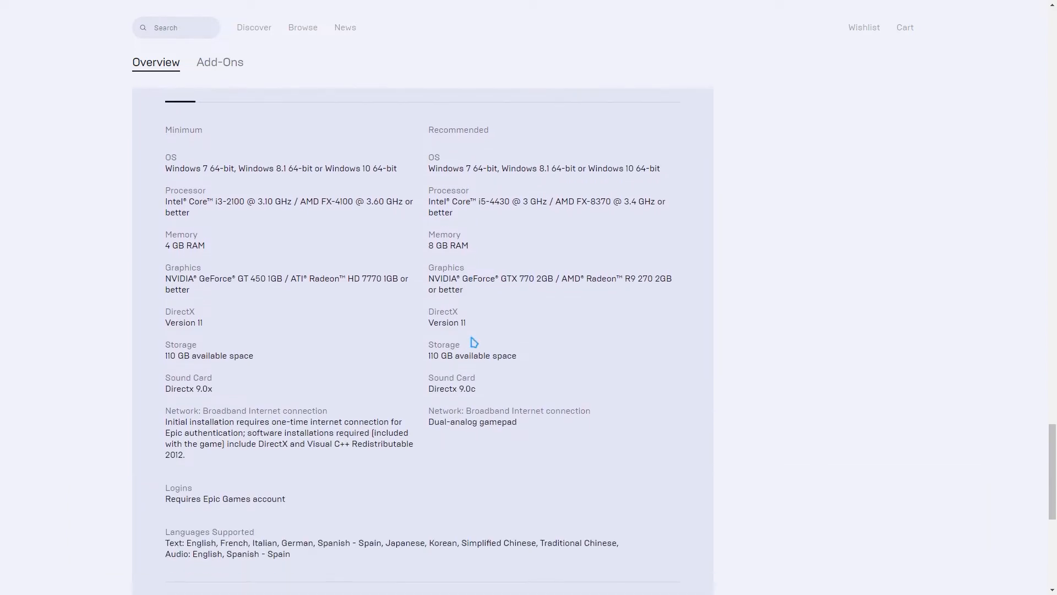
{"action": "scroll", "scroll_direction": "down", "scroll_amount": 3}
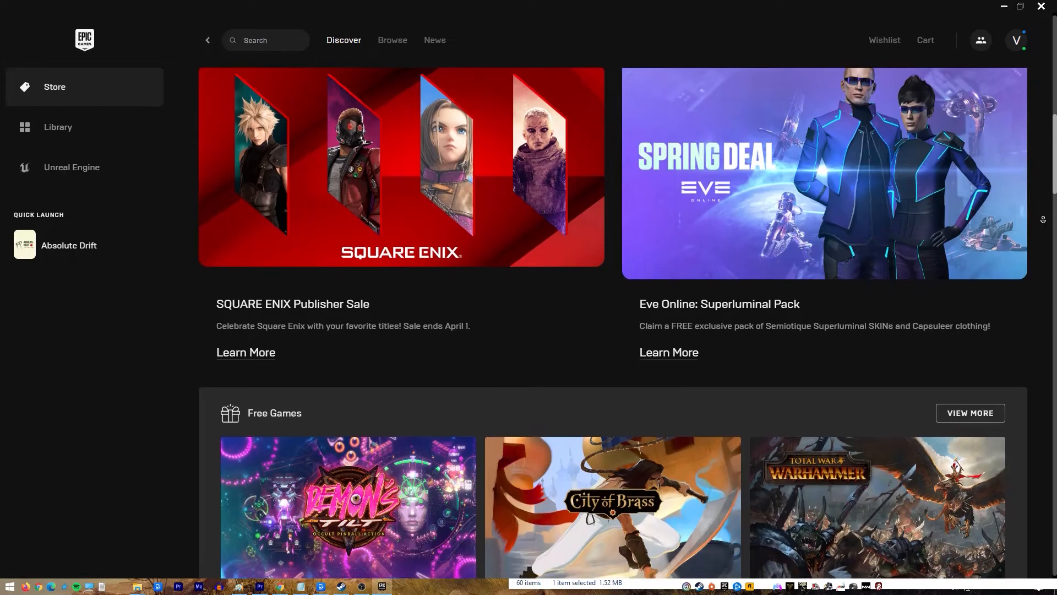
{"action": "scroll", "scroll_direction": "down", "scroll_amount": 3}
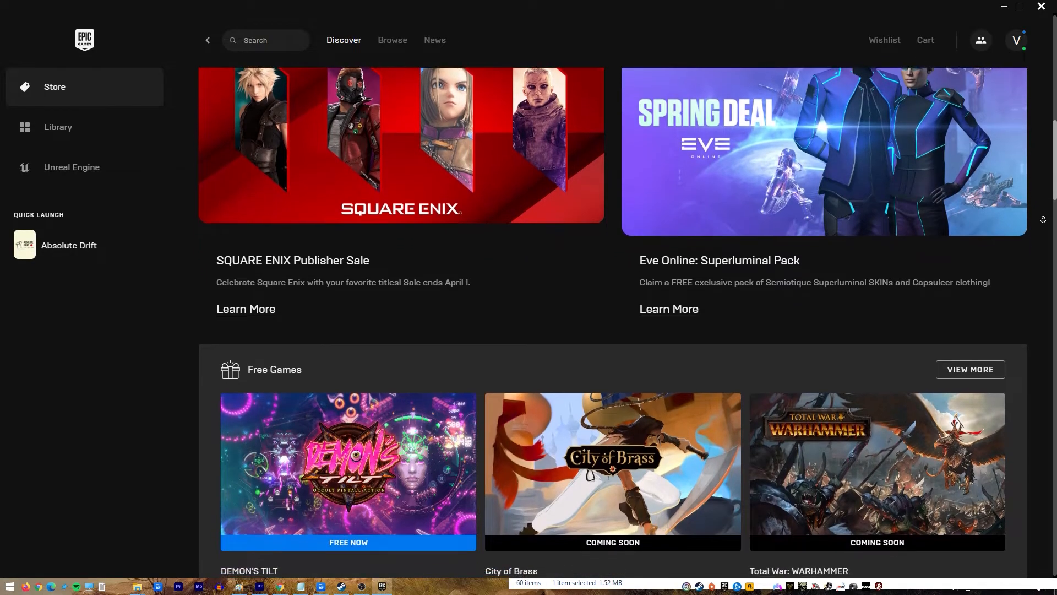
{"action": "scroll", "scroll_direction": "down", "scroll_amount": 3}
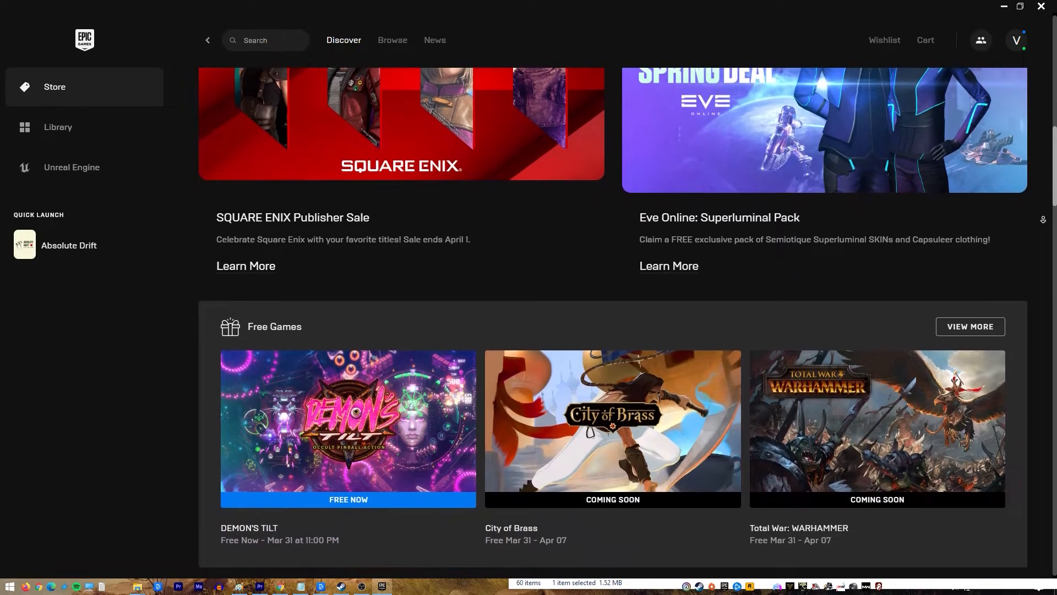
{"action": "scroll", "scroll_direction": "down", "scroll_amount": 3}
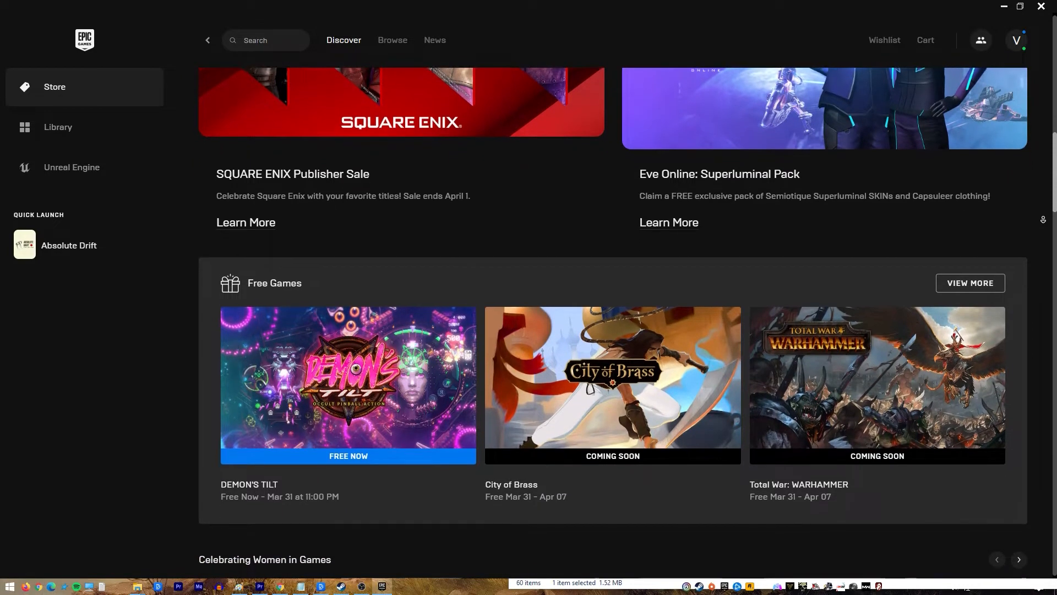
{"action": "scroll", "scroll_direction": "down", "scroll_amount": 3}
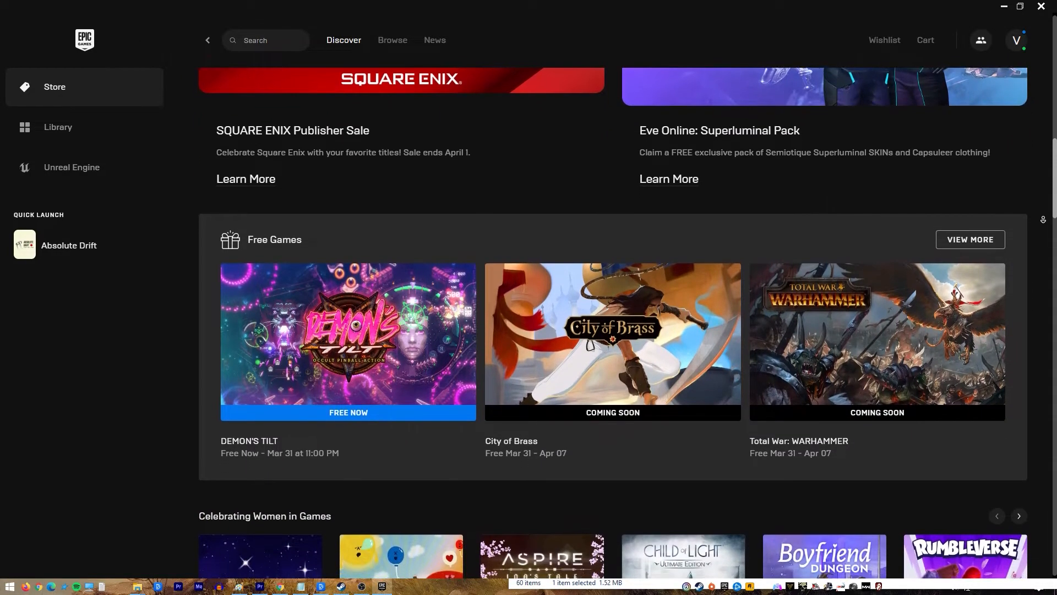
{"action": "scroll", "scroll_direction": "down", "scroll_amount": 3}
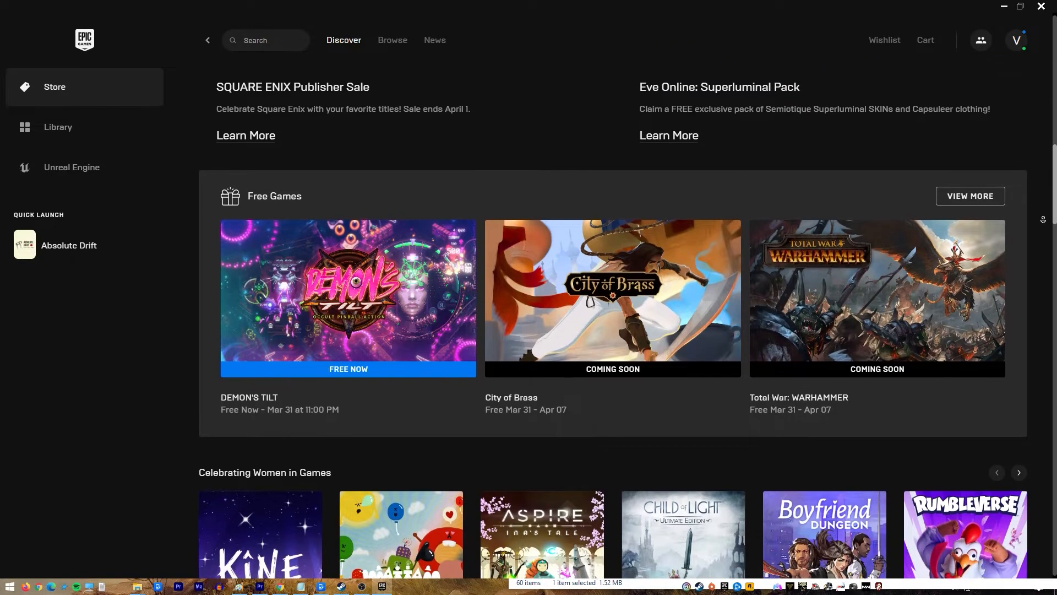
{"action": "scroll", "scroll_direction": "down", "scroll_amount": 3}
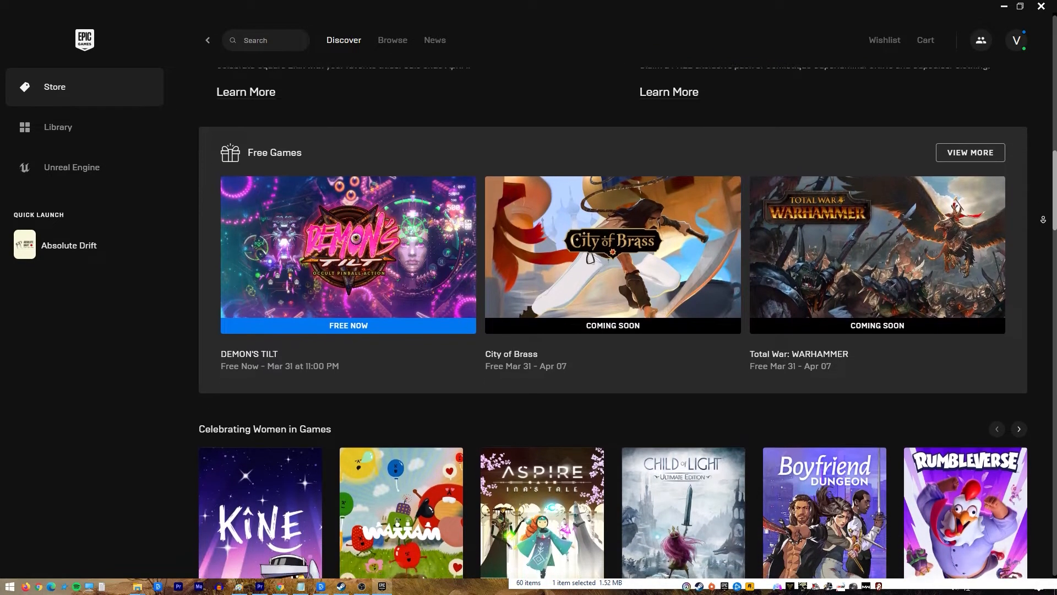
{"action": "scroll", "scroll_direction": "down", "scroll_amount": 3}
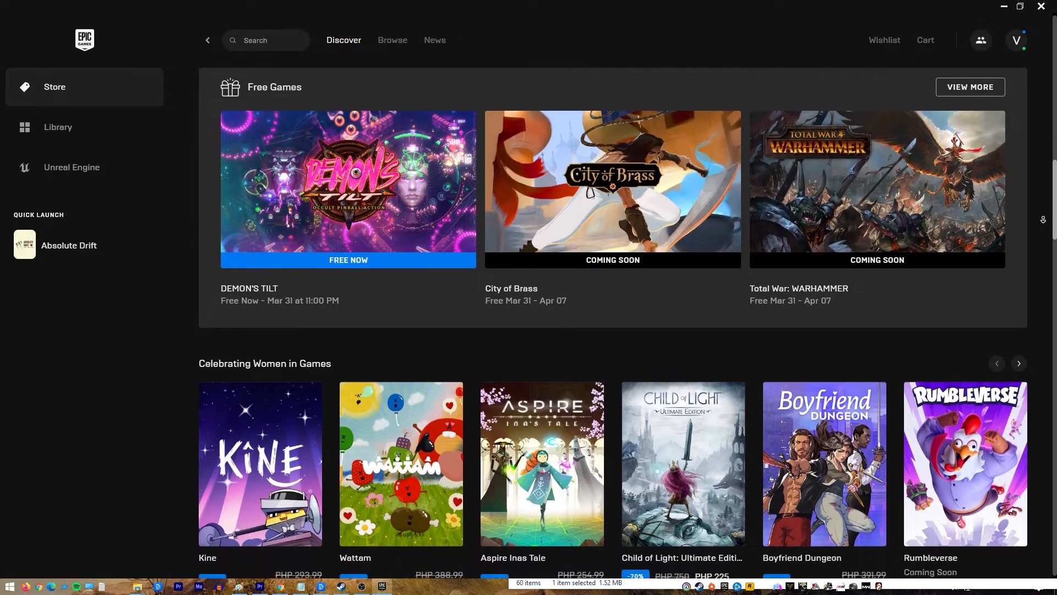
{"action": "scroll", "scroll_direction": "down", "scroll_amount": 3}
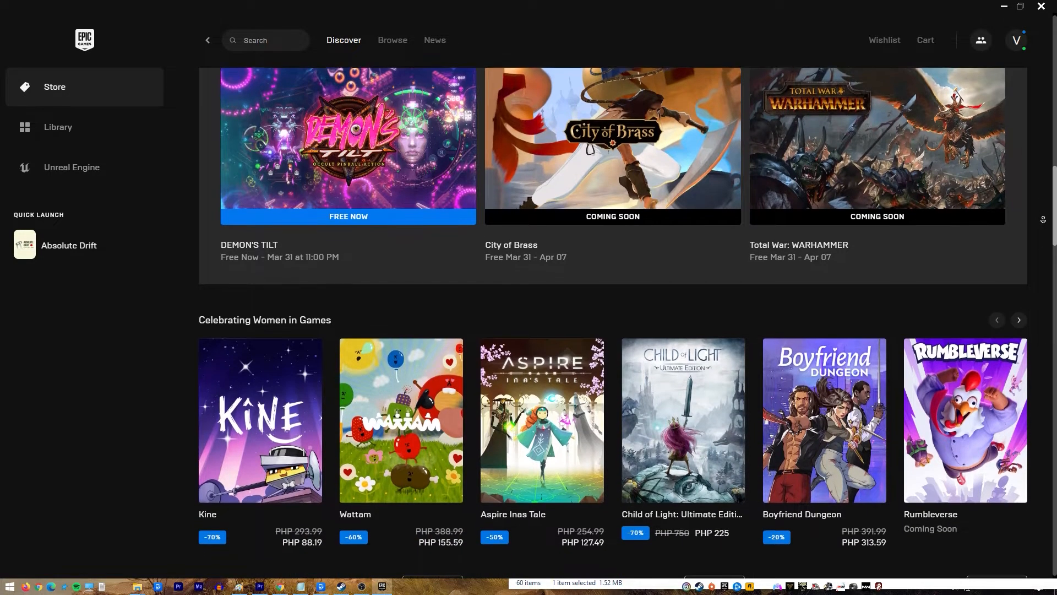
{"action": "scroll", "scroll_direction": "down", "scroll_amount": 3}
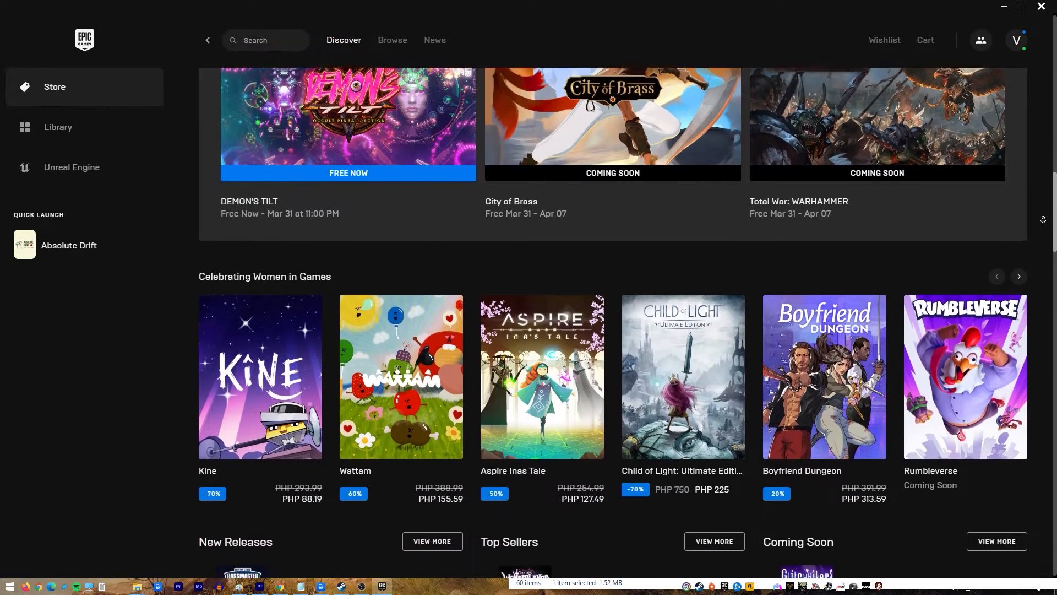
{"action": "scroll", "scroll_direction": "down", "scroll_amount": 3}
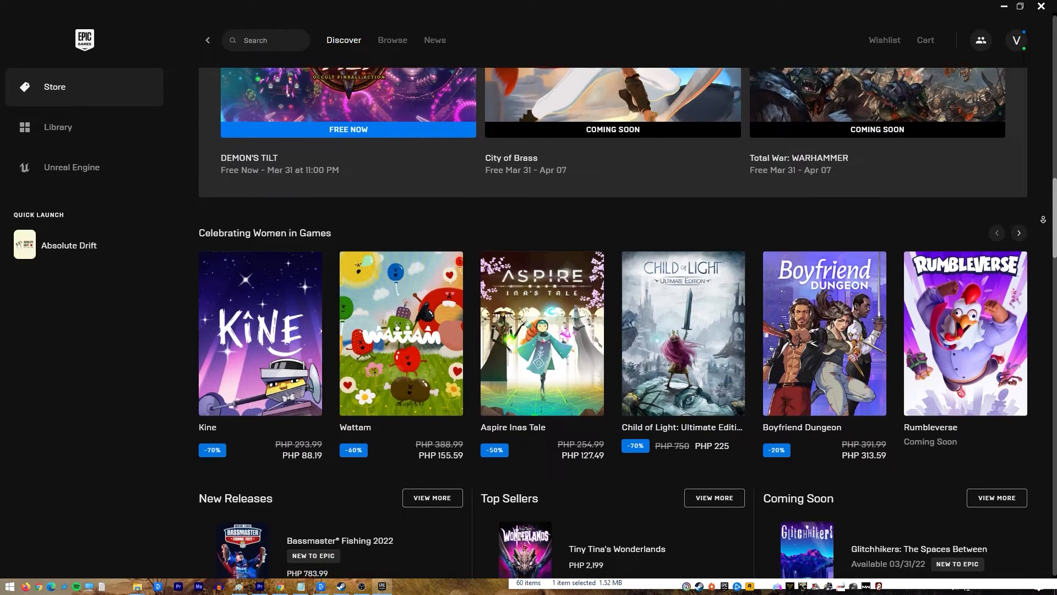
{"action": "scroll", "scroll_direction": "down", "scroll_amount": 3}
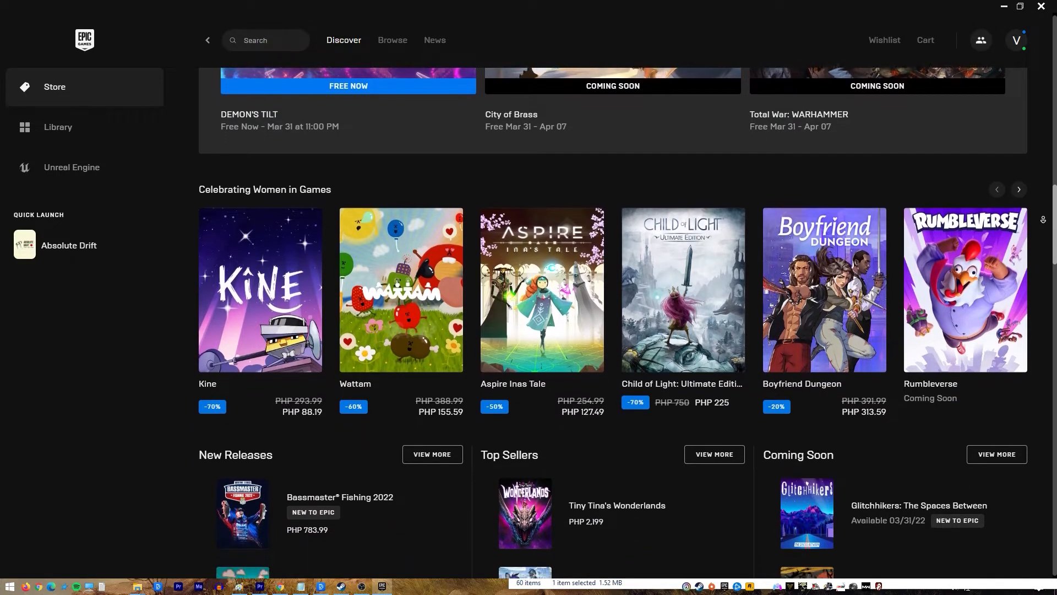
{"action": "scroll", "scroll_direction": "down", "scroll_amount": 3}
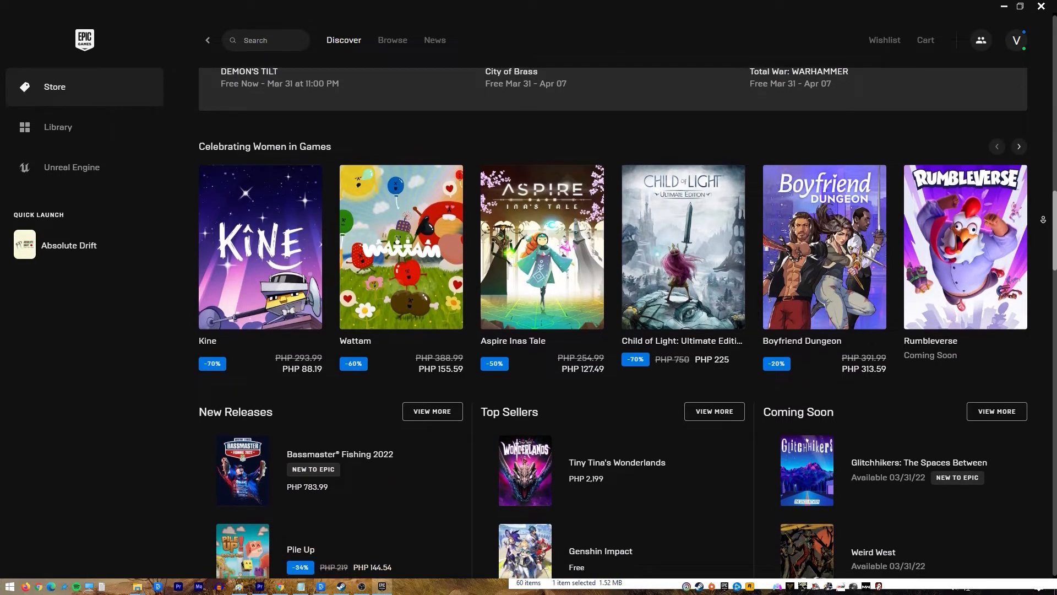
{"action": "scroll", "scroll_direction": "down", "scroll_amount": 3}
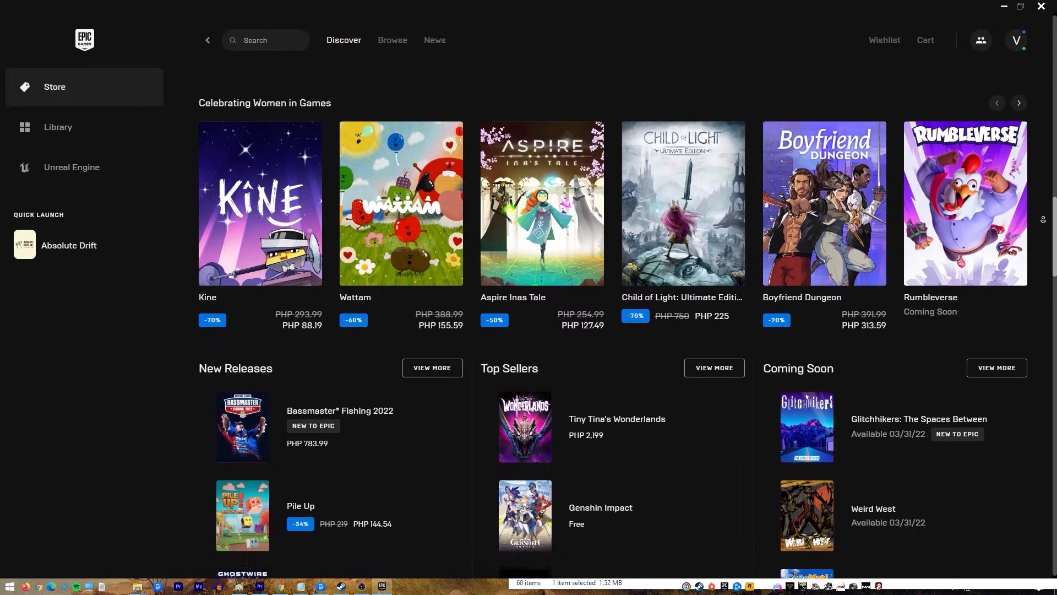
{"action": "scroll", "scroll_direction": "down", "scroll_amount": 3}
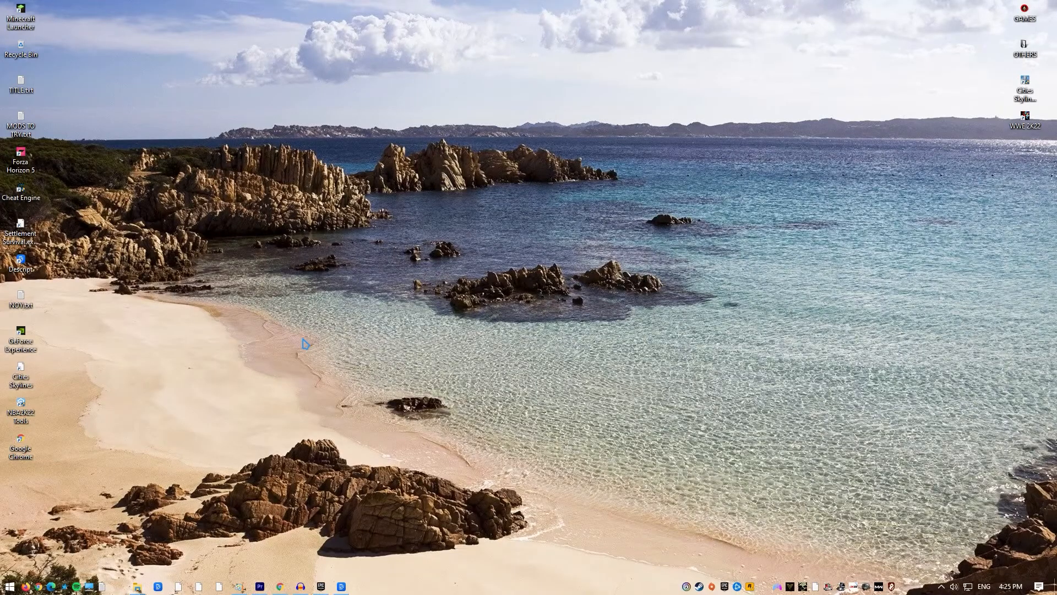
- Search 'contro' to reach Control Panel, then open Device Manager from All Items
{"action": "type", "text": "contro"}
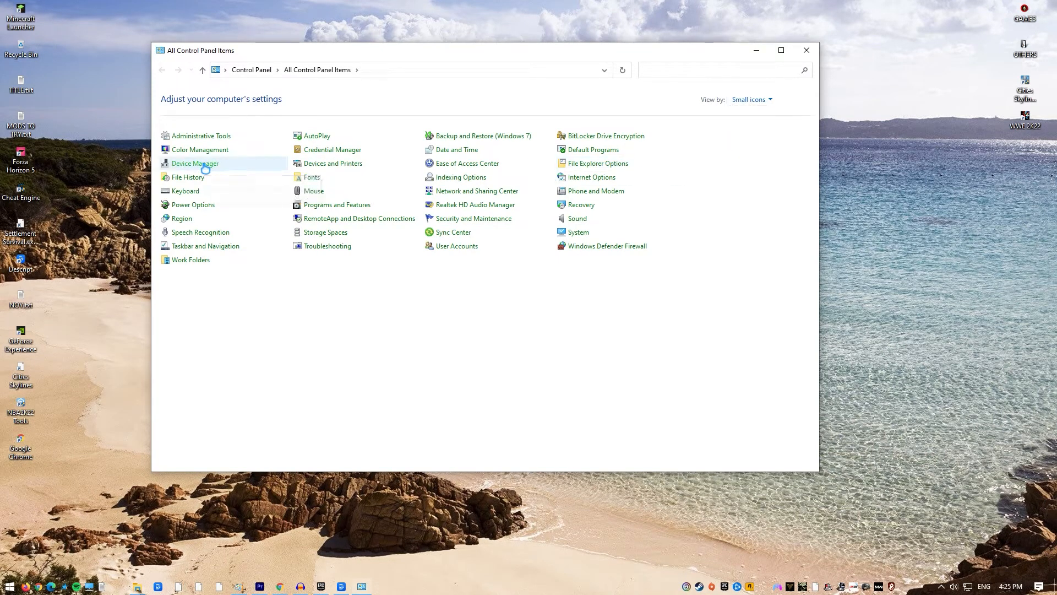
{"action": "double_click", "coordinate": [196, 163]}
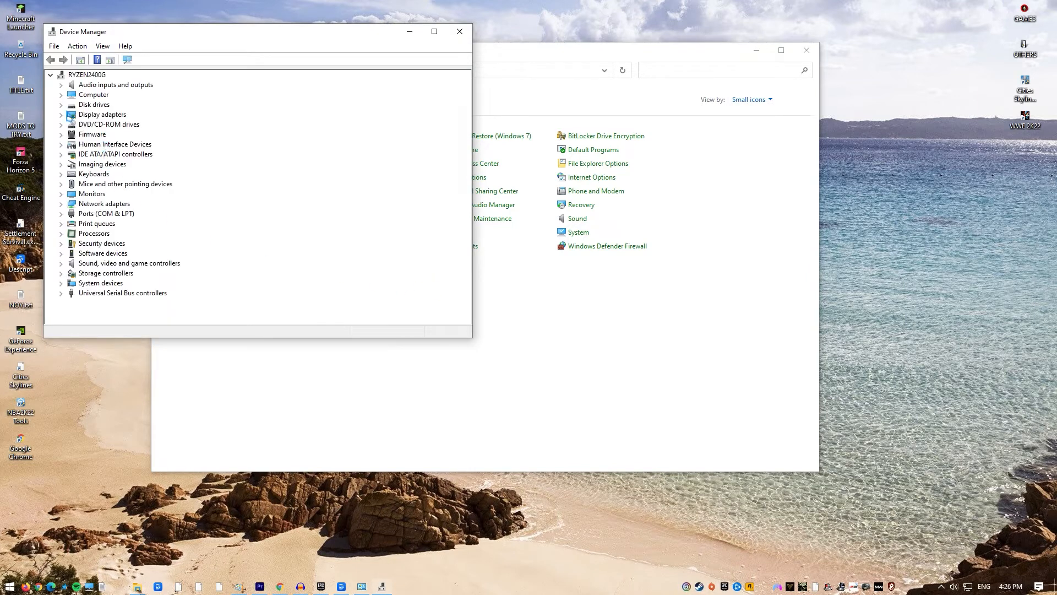
- Expand Display adapters and choose Update driver for the NVIDIA GeForce GTX 1050 Ti
{"action": "left_click", "coordinate": [55, 115]}
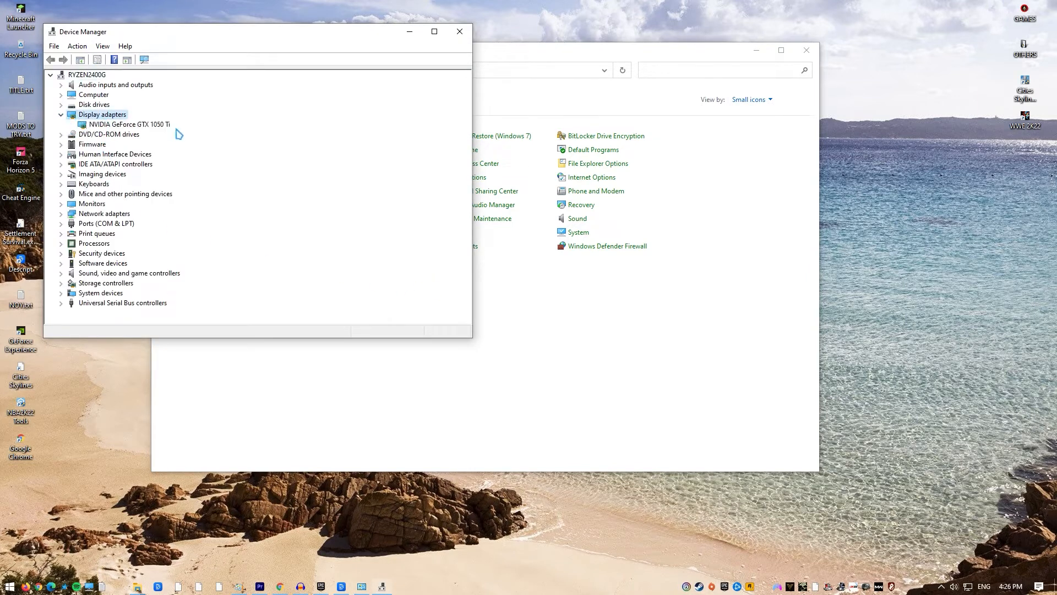
{"action": "right_click", "coordinate": [124, 124]}
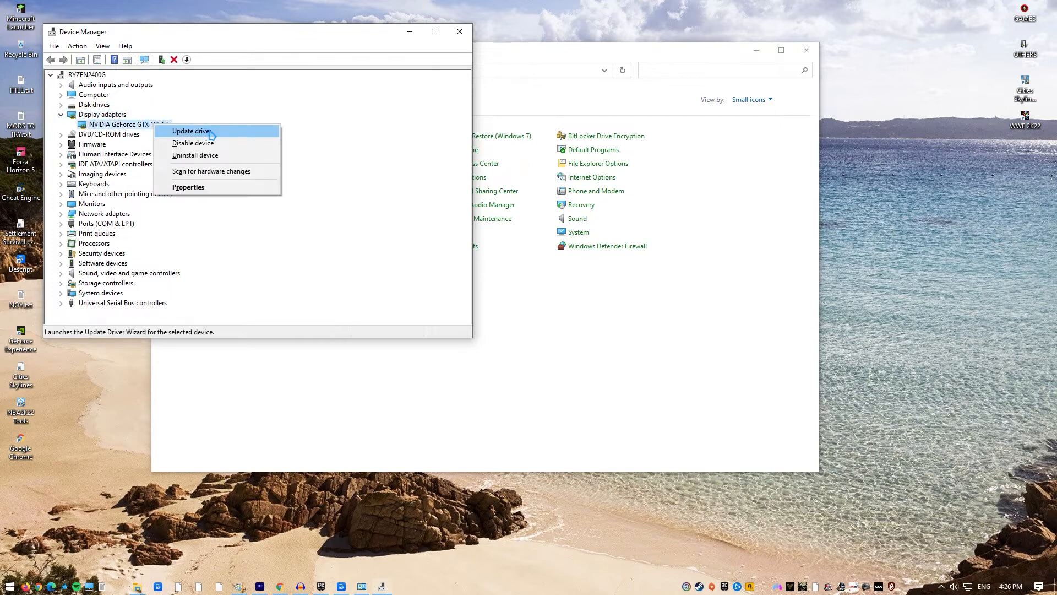
{"action": "left_click", "coordinate": [191, 131]}
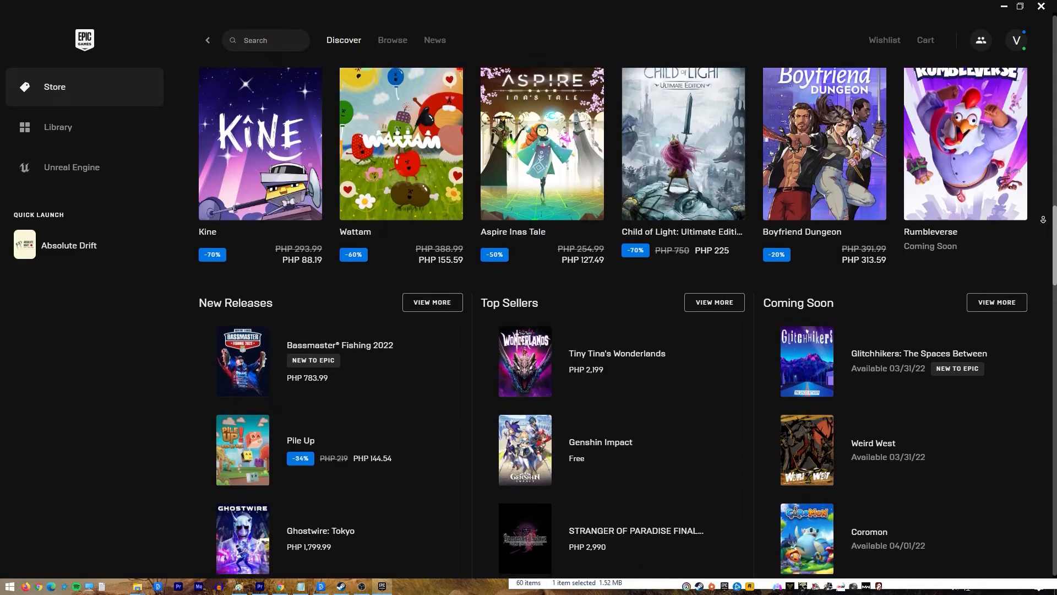
{"action": "scroll", "scroll_direction": "down", "scroll_amount": 3}
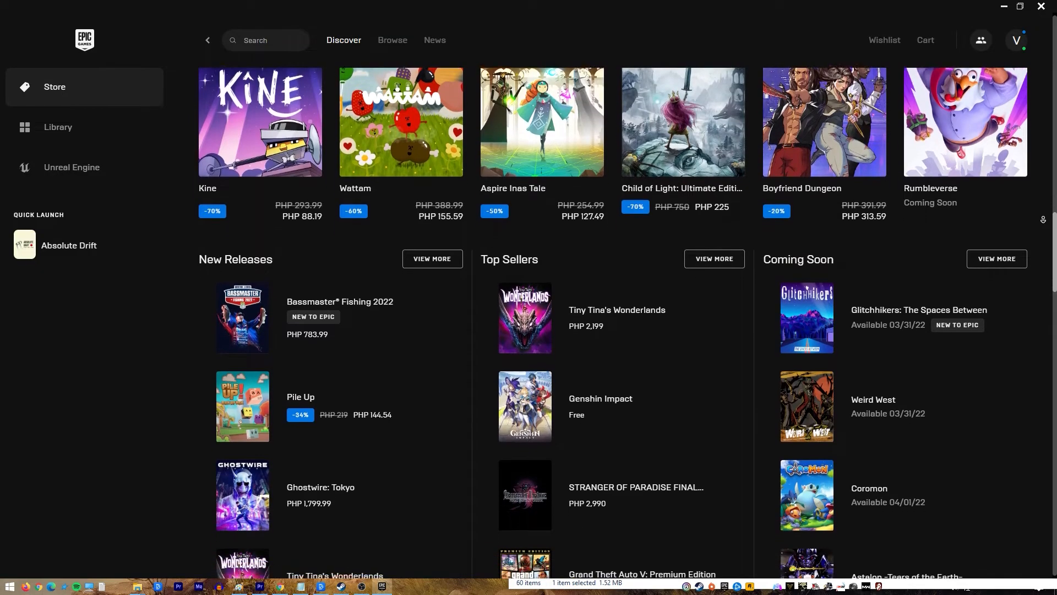
{"action": "scroll", "scroll_direction": "down", "scroll_amount": 3}
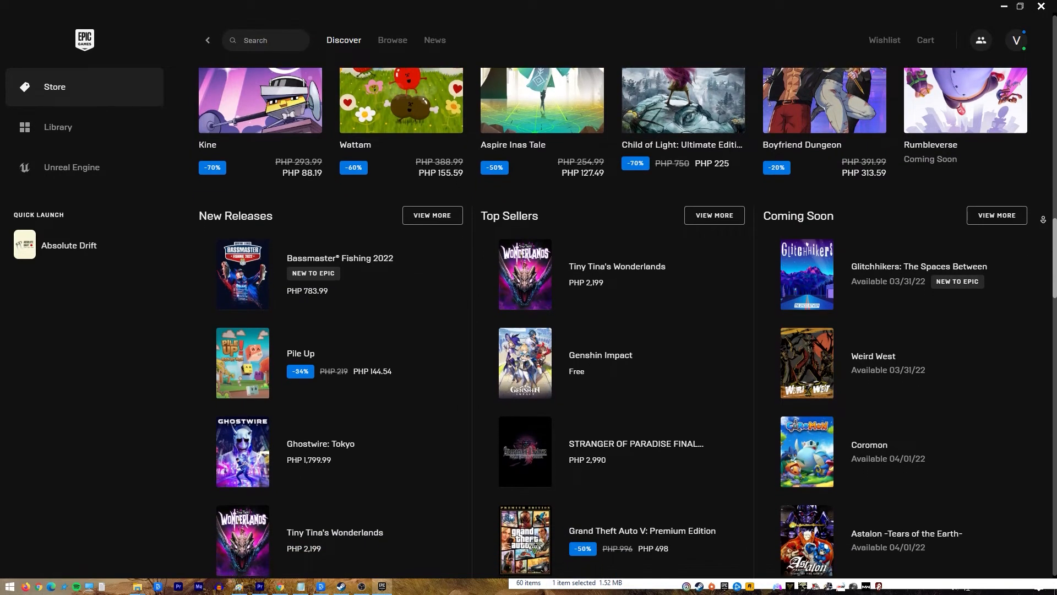
{"action": "scroll", "scroll_direction": "down", "scroll_amount": 3}
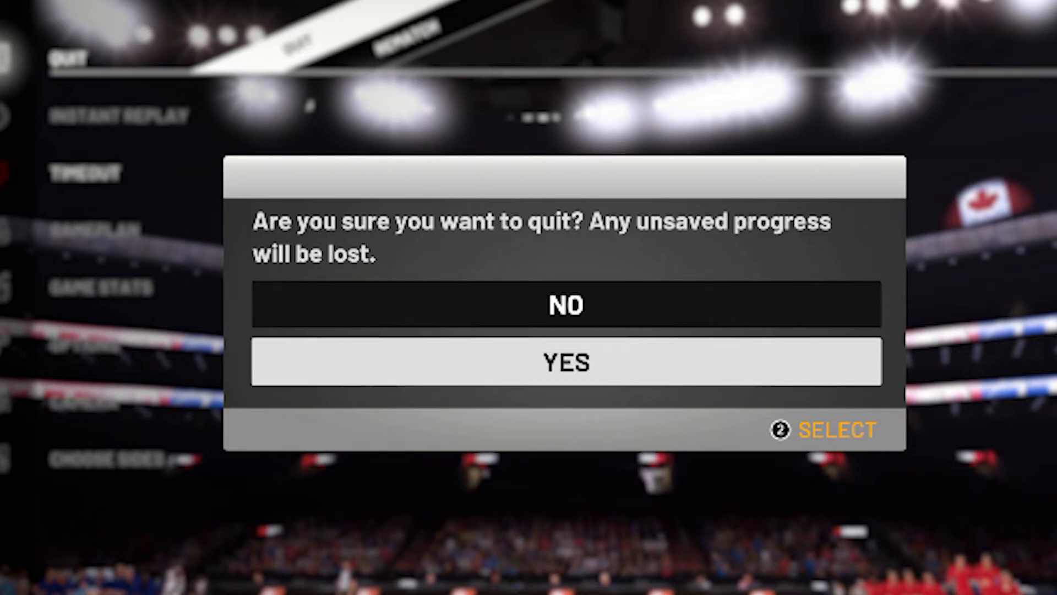
- Confirm YES in the NBA 2K21 quit dialog, discarding unsaved progress
{"action": "left_click", "coordinate": [566, 361]}
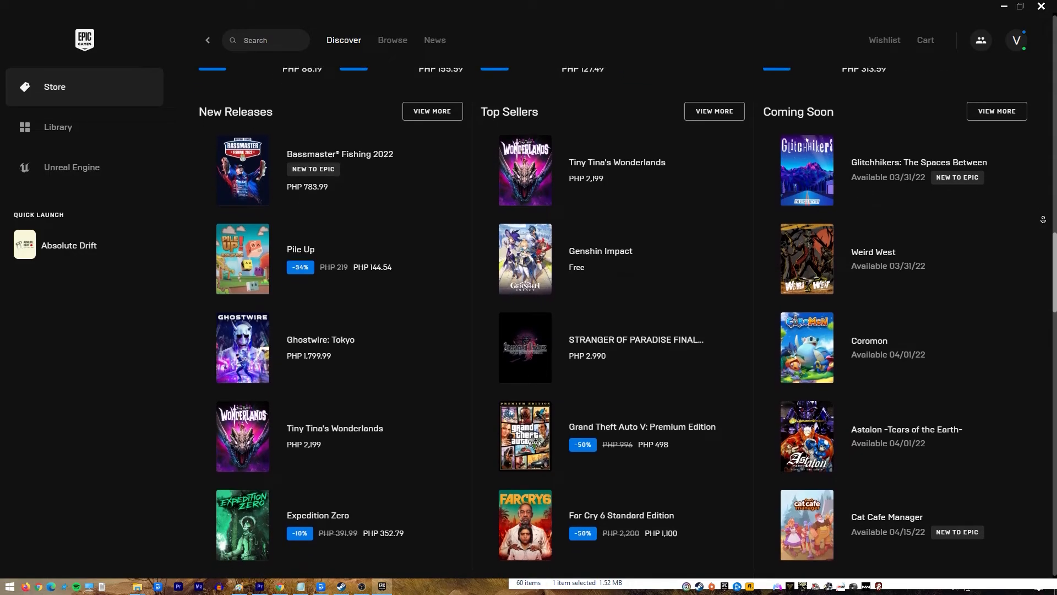
{"action": "scroll", "scroll_direction": "down", "scroll_amount": 3}
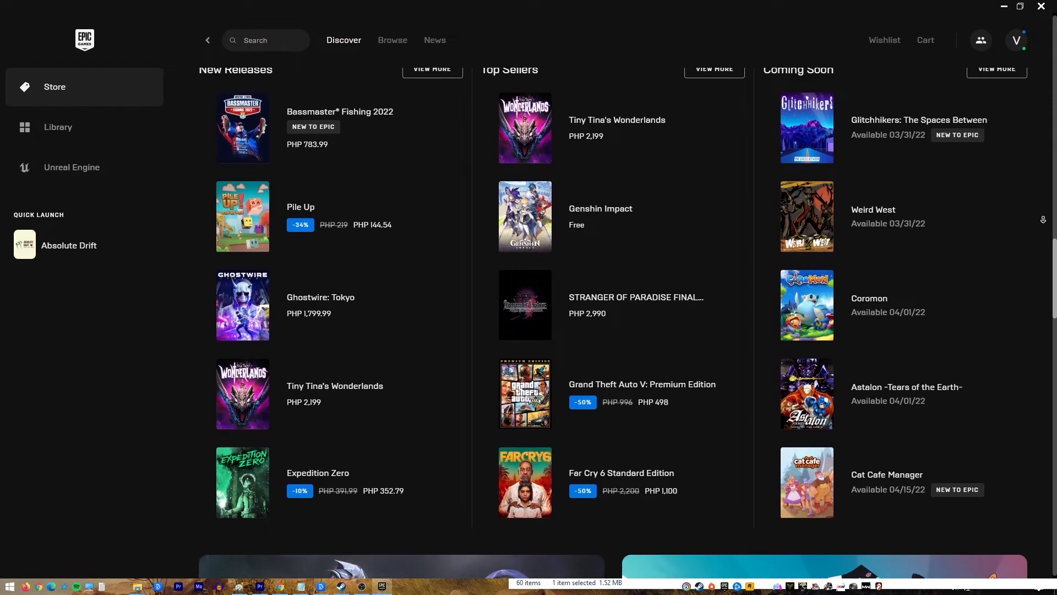
{"action": "scroll", "scroll_direction": "down", "scroll_amount": 3}
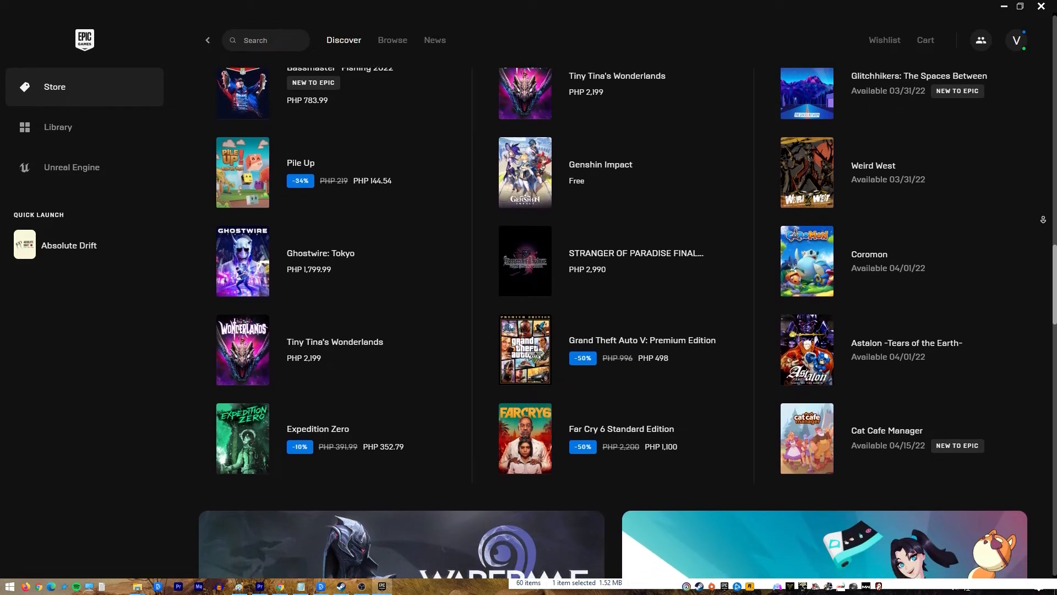
{"action": "scroll", "scroll_direction": "down", "scroll_amount": 3}
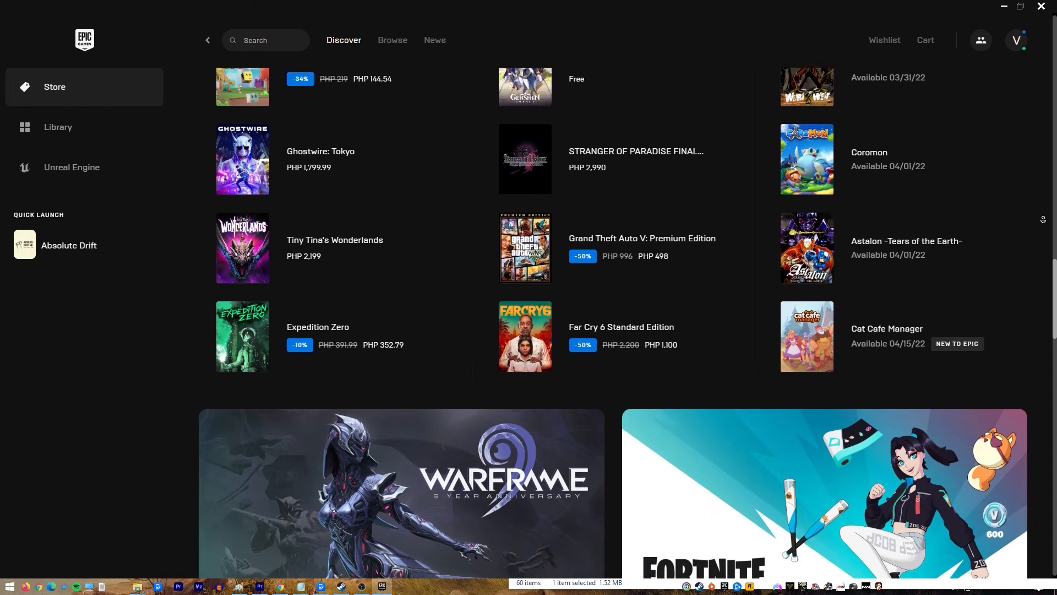
{"action": "scroll", "scroll_direction": "down", "scroll_amount": 3}
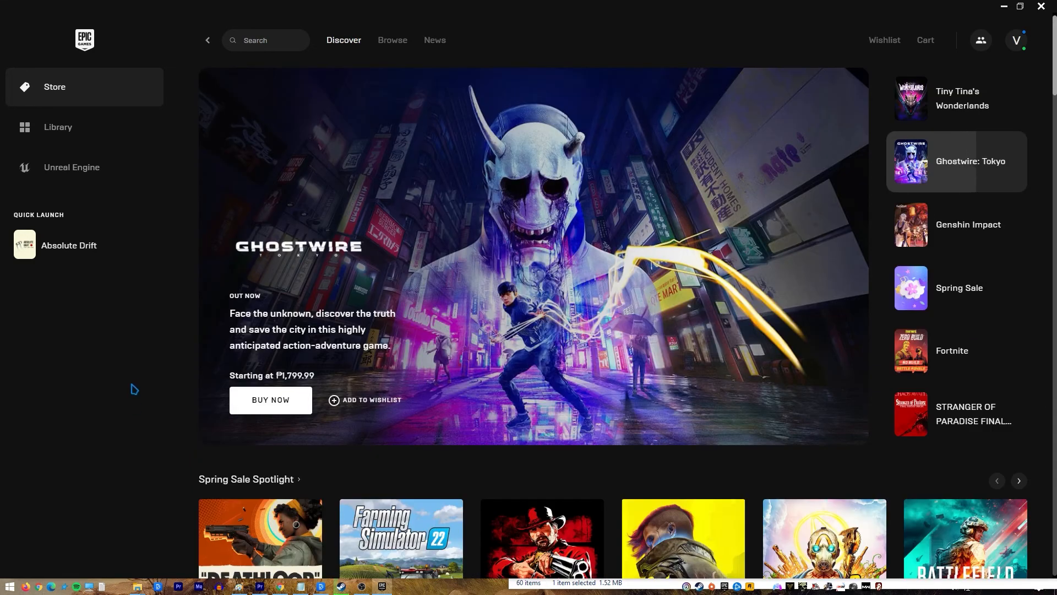
{"action": "left_click", "coordinate": [58, 128]}
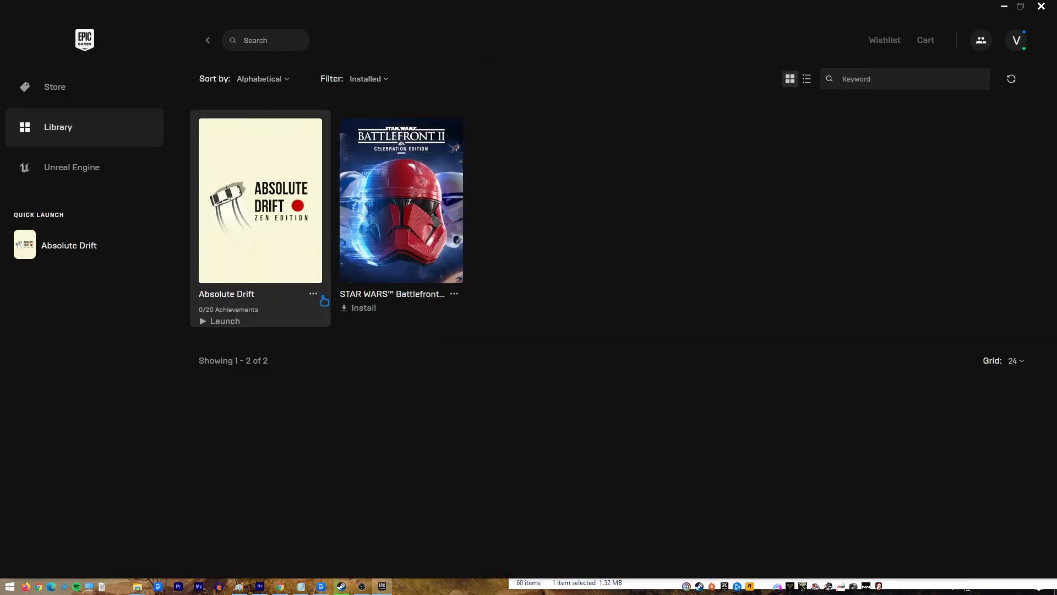
- Open Absolute Drift's options menu in the Library to reveal Verify
{"action": "left_click", "coordinate": [312, 293]}
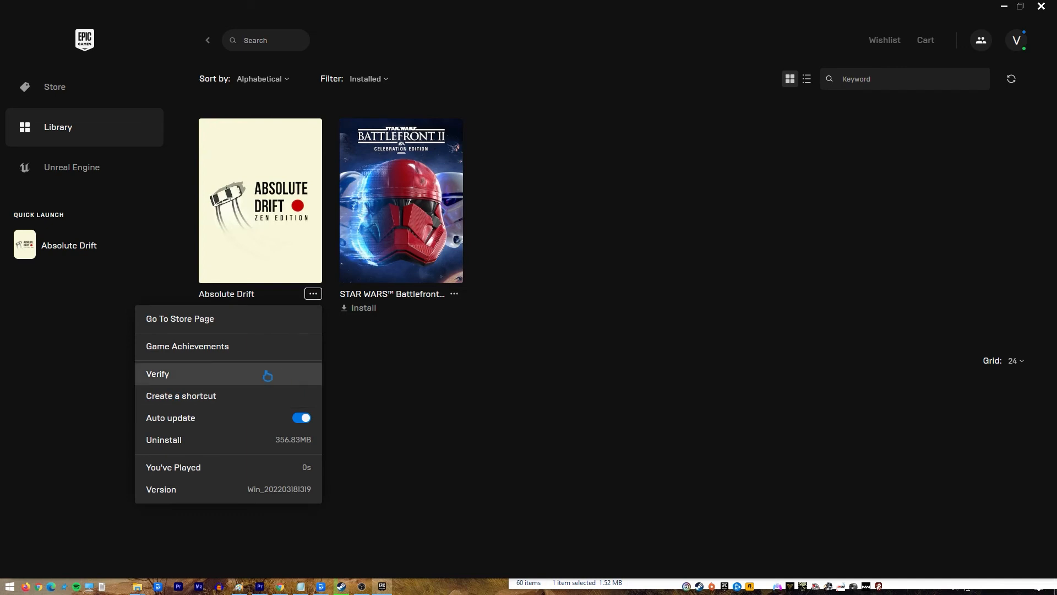